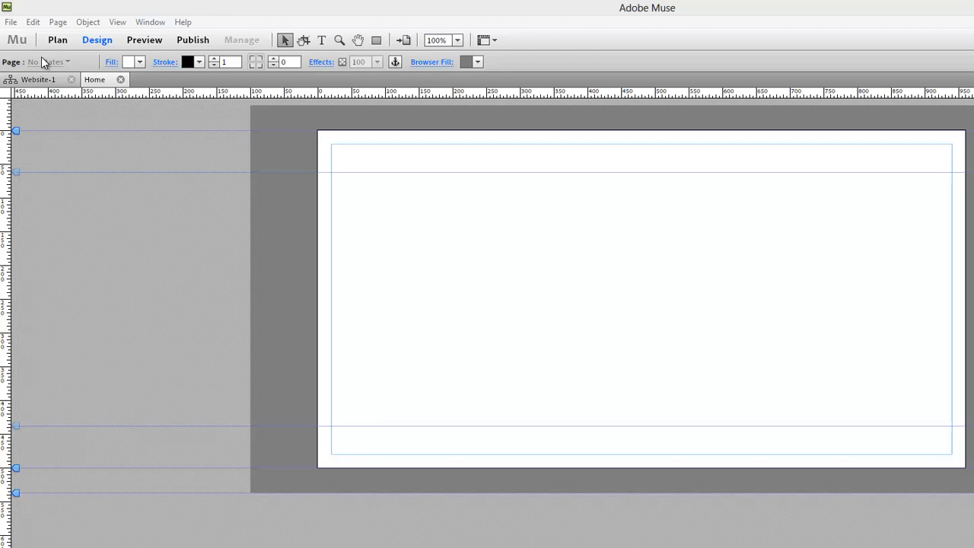
{"action": "mouse_move", "coordinate": [35, 19]}
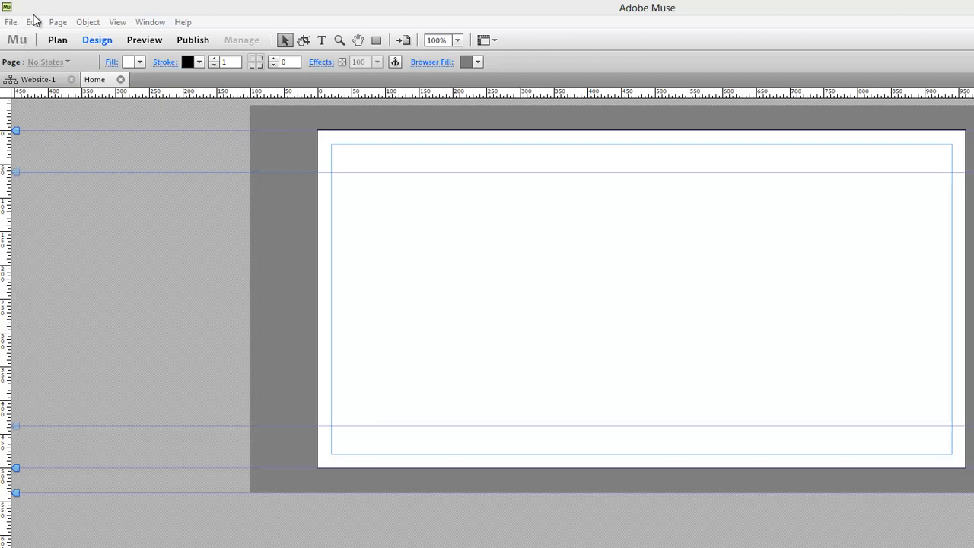
{"action": "mouse_move", "coordinate": [12, 21]}
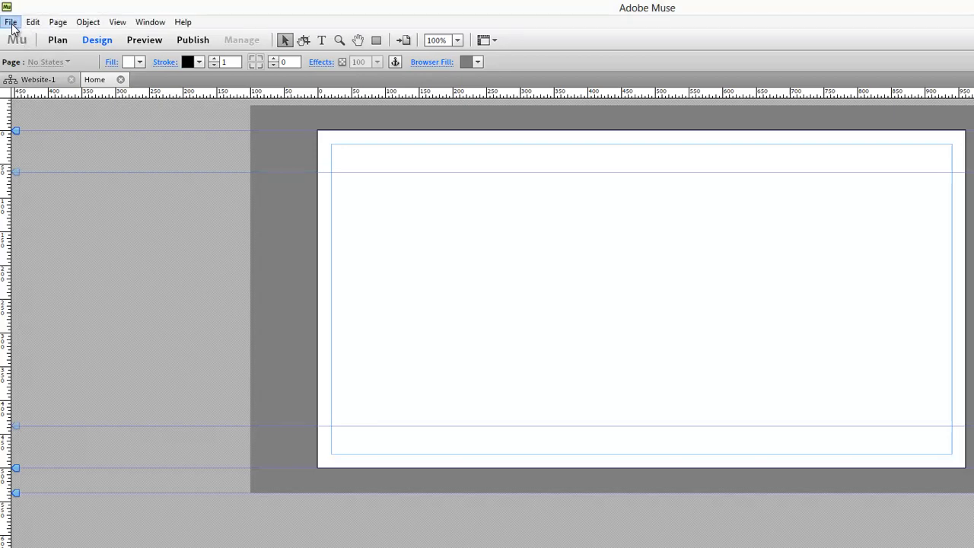
Step: Place the house photo 20120213_102213 from the website images folder
{"action": "left_click", "coordinate": [11, 21]}
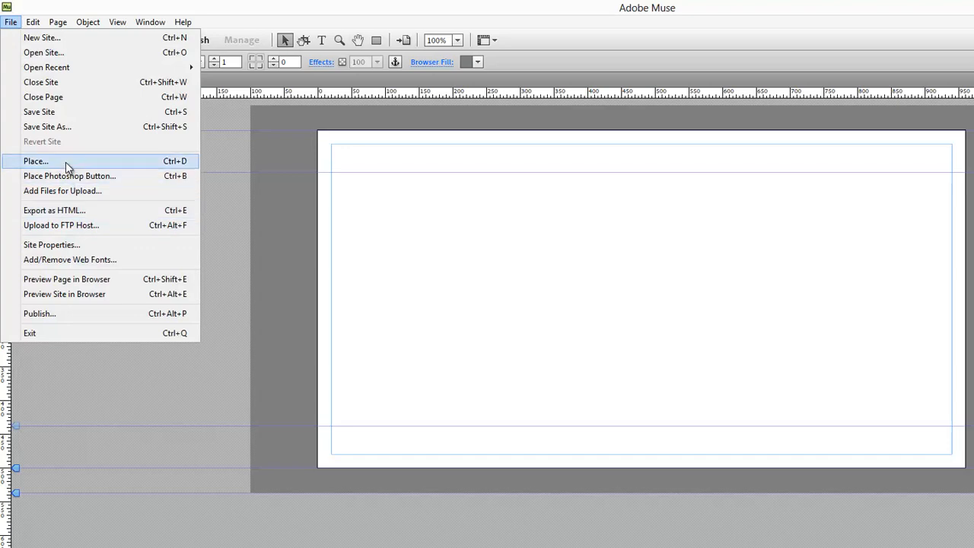
{"action": "left_click", "coordinate": [36, 161]}
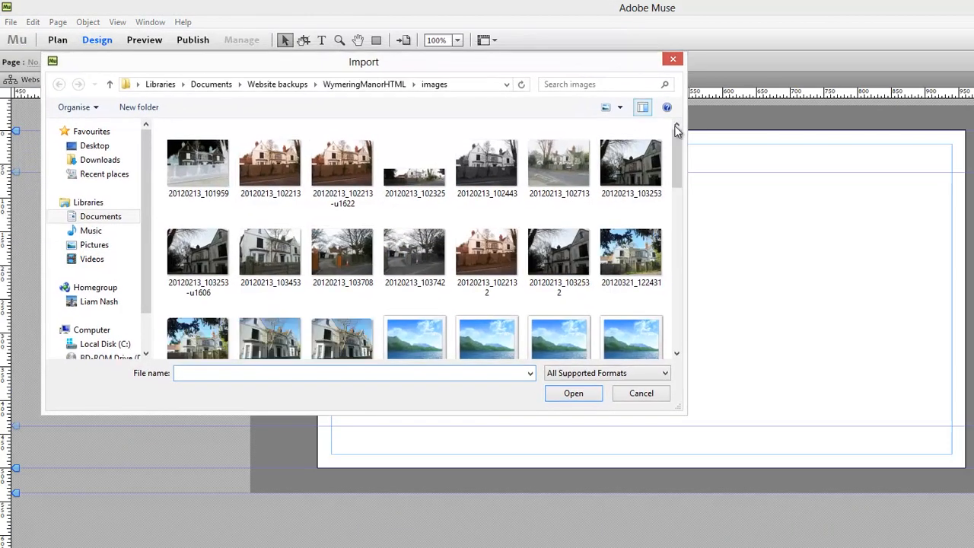
{"action": "left_click", "coordinate": [270, 159]}
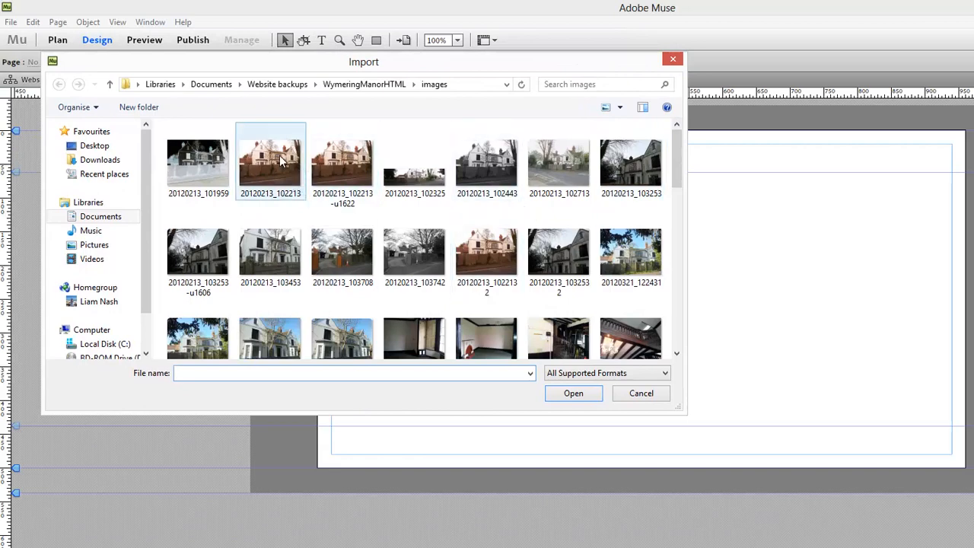
{"action": "left_click", "coordinate": [573, 393]}
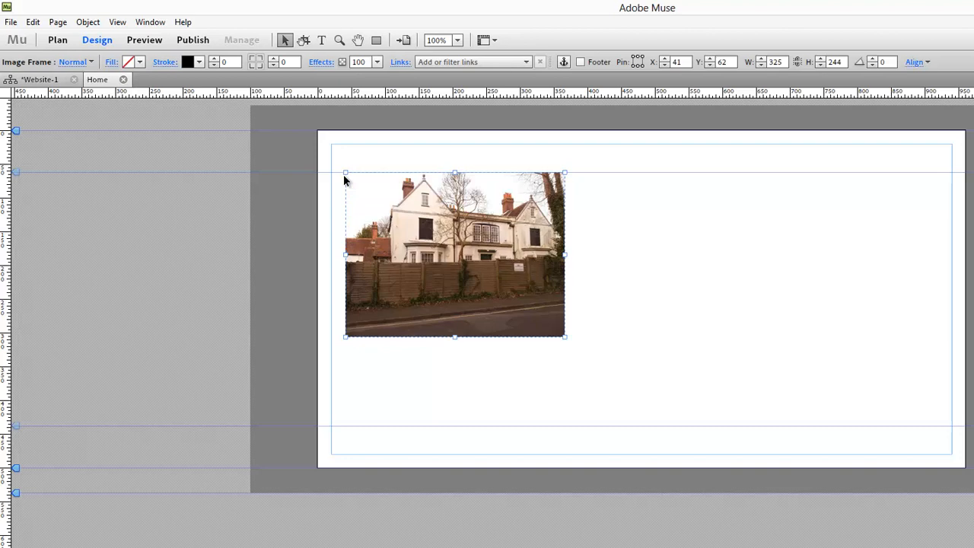
{"action": "mouse_move", "coordinate": [452, 271]}
{"action": "type", "text": "200"}
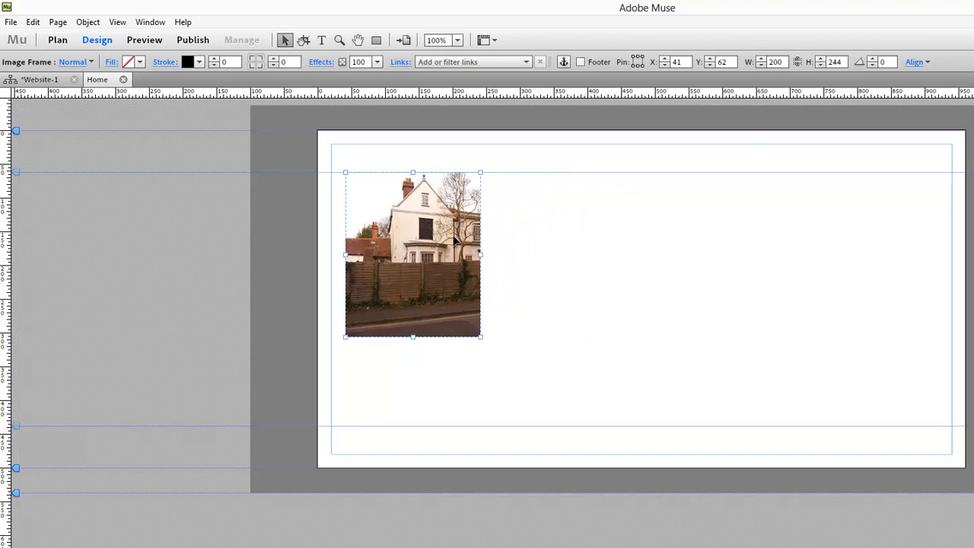
Step: Crop the placed photo's frame to 200 by 200 pixels
{"action": "triple_click", "coordinate": [835, 62]}
{"action": "type", "text": "200"}
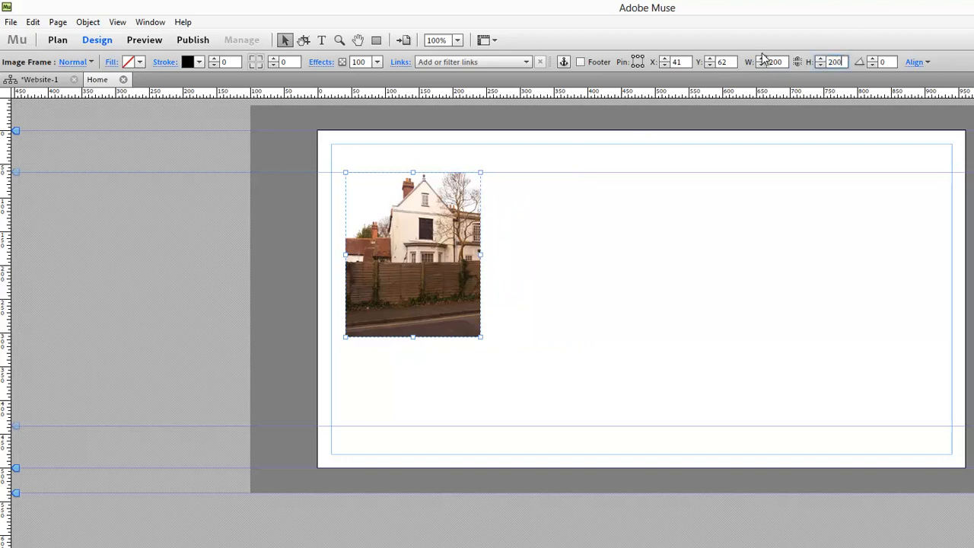
{"action": "left_click_drag", "start_coordinate": [413, 336], "coordinate": [413, 308]}
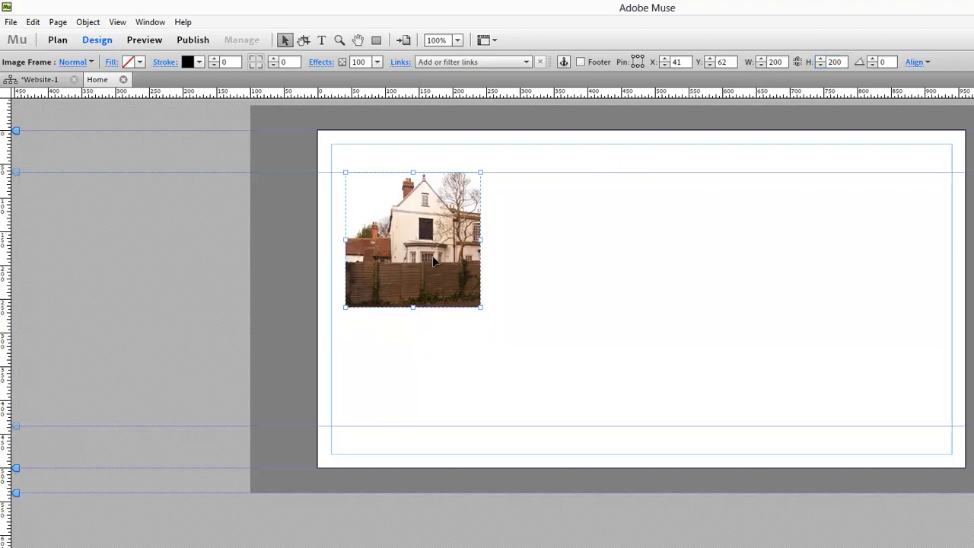
{"action": "mouse_move", "coordinate": [438, 245]}
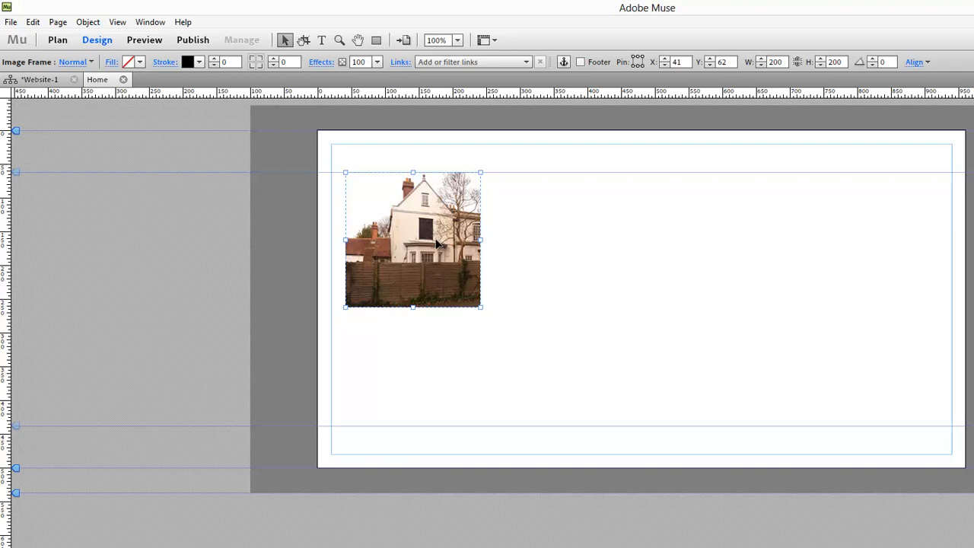
Step: Scale the photo inside its frame to 266×200, shift it left, then deselect
{"action": "left_click_drag", "start_coordinate": [479, 307], "coordinate": [563, 335]}
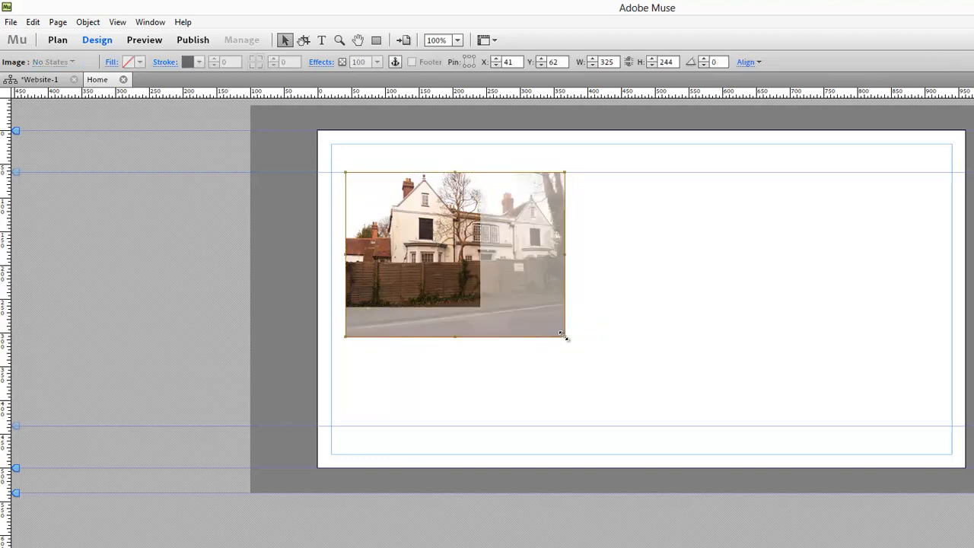
{"action": "mouse_move", "coordinate": [565, 340]}
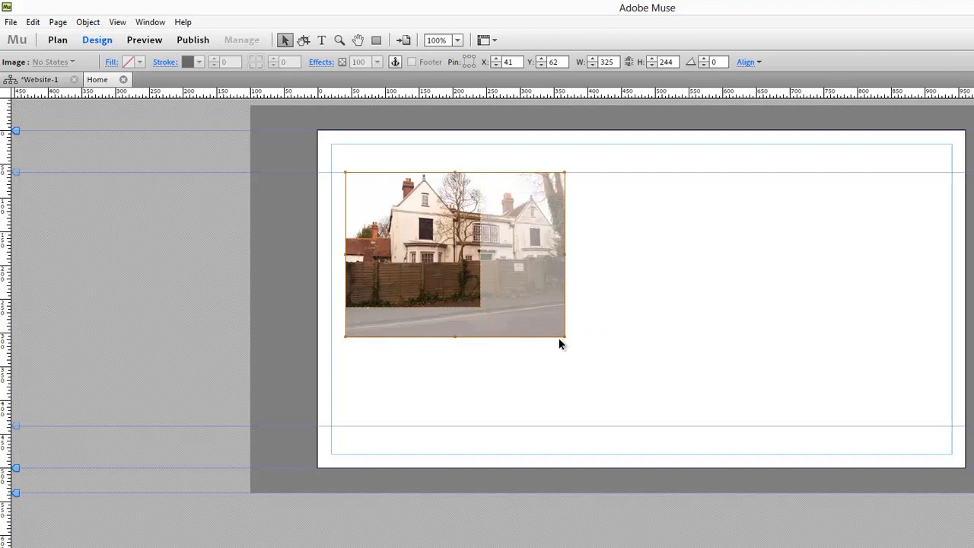
{"action": "mouse_move", "coordinate": [563, 336]}
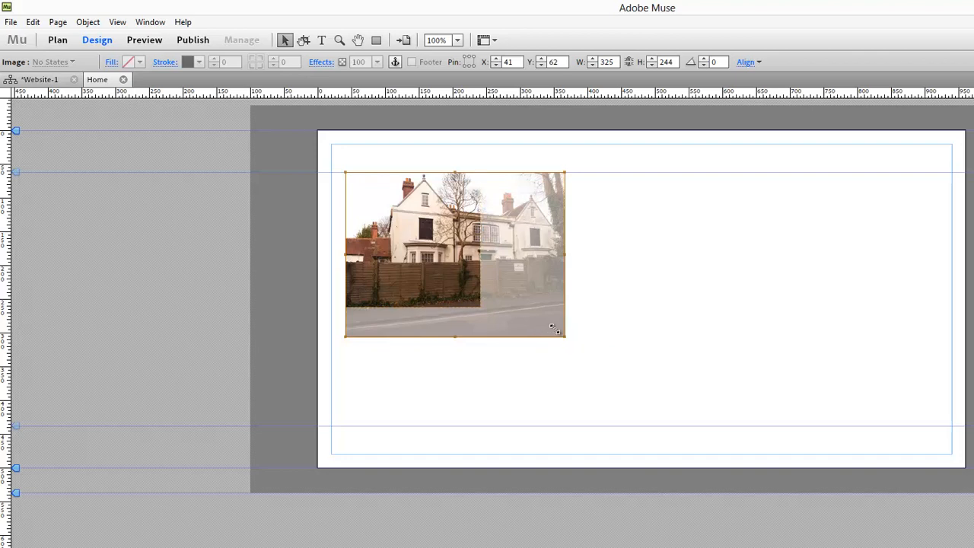
{"action": "left_click_drag", "start_coordinate": [565, 337], "coordinate": [525, 306]}
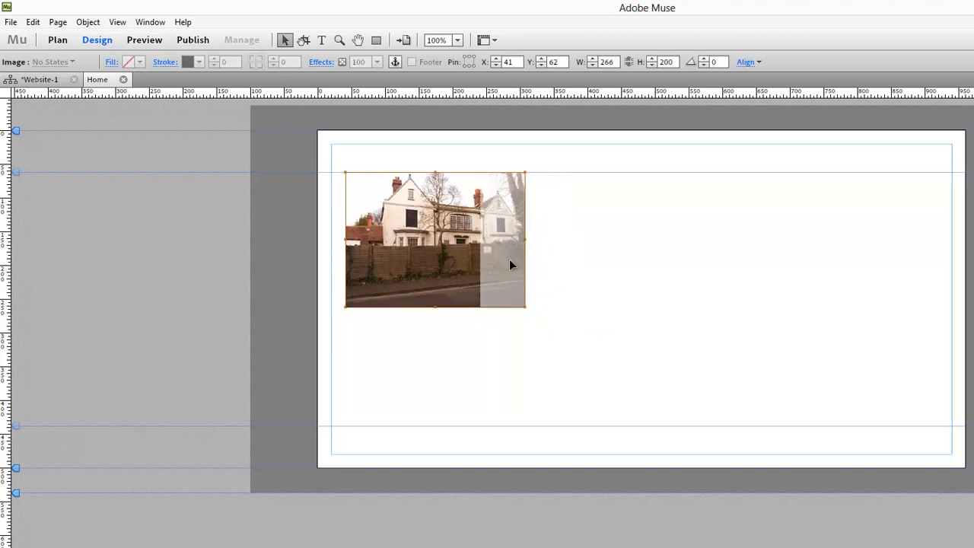
{"action": "left_click_drag", "start_coordinate": [434, 239], "coordinate": [426, 240]}
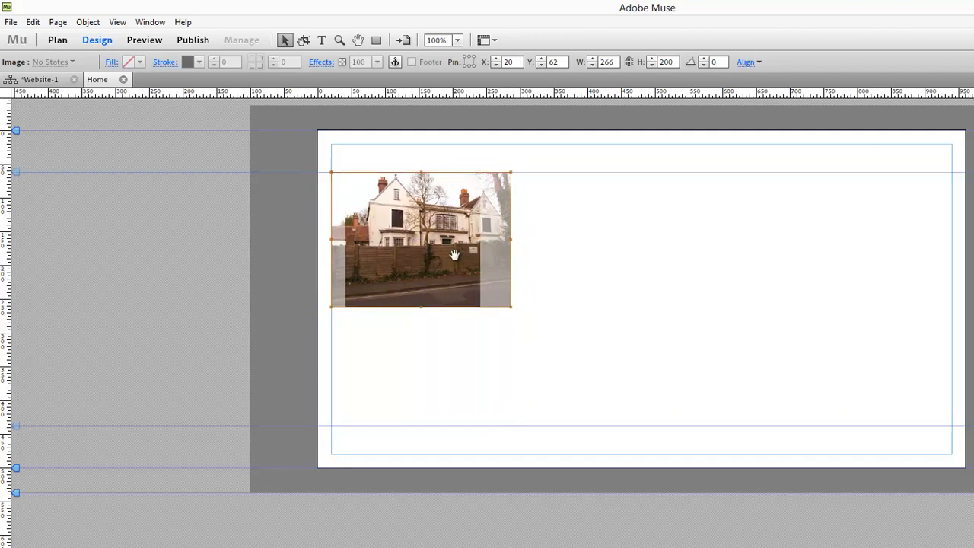
{"action": "left_click", "coordinate": [574, 257]}
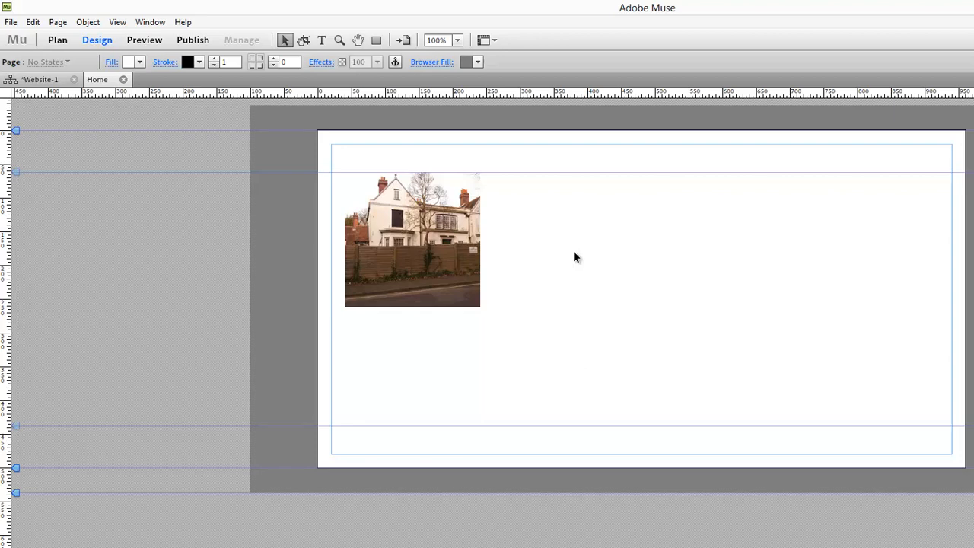
Step: Drag the 200-pixel photo frame toward the centre of the Home page
{"action": "left_click_drag", "start_coordinate": [413, 240], "coordinate": [605, 272]}
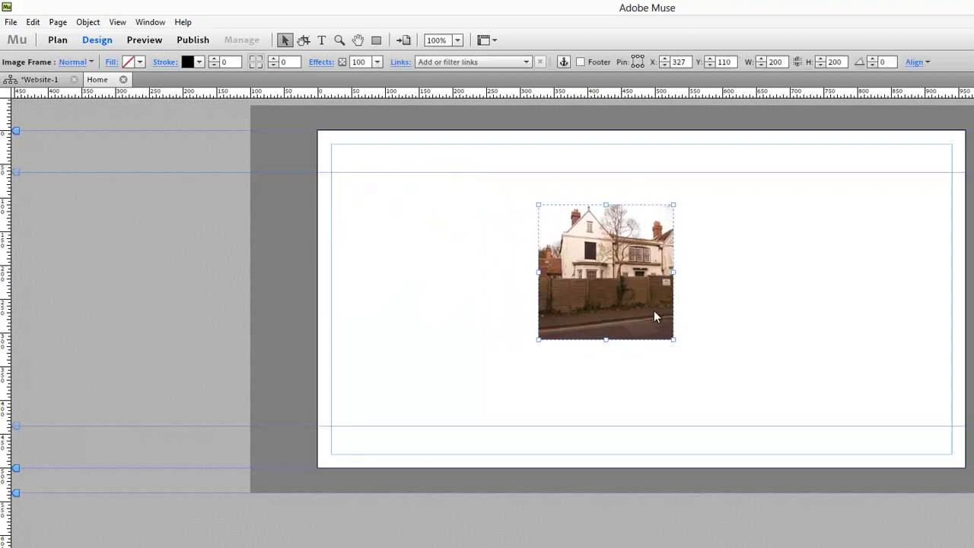
{"action": "mouse_move", "coordinate": [645, 305]}
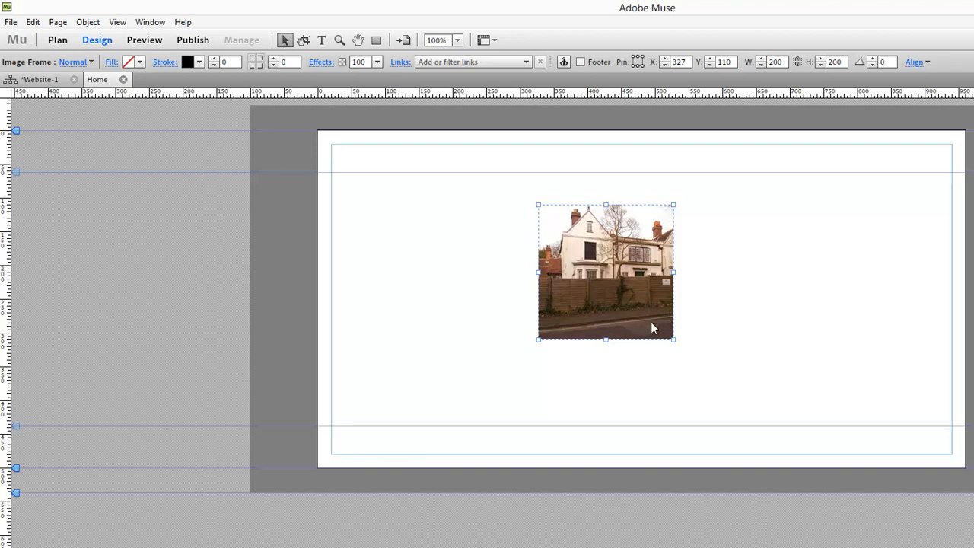
{"action": "mouse_move", "coordinate": [793, 432]}
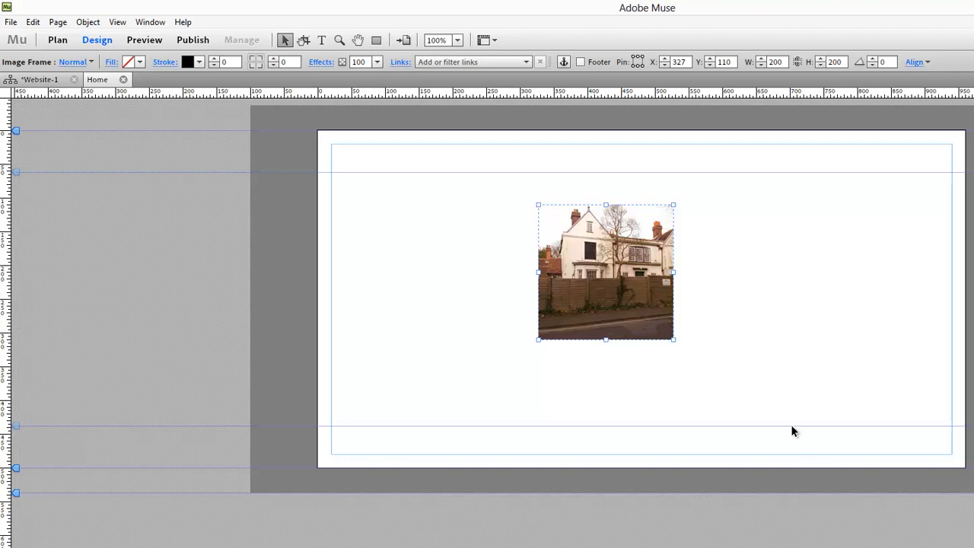
{"action": "mouse_move", "coordinate": [728, 341]}
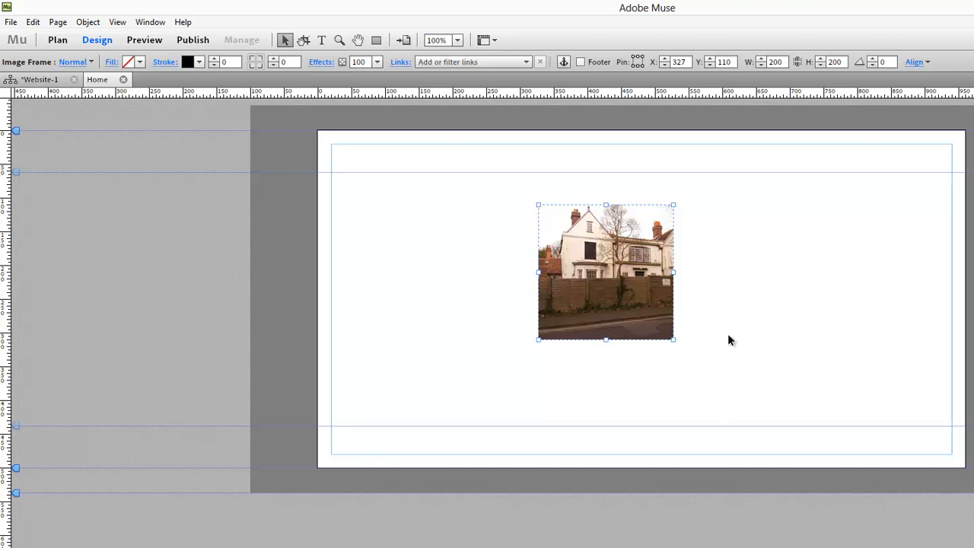